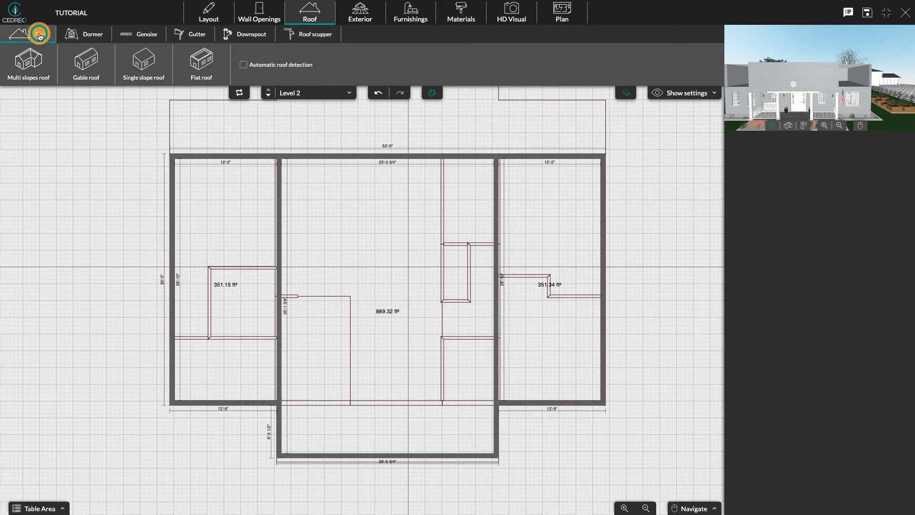
# Roof the detected Level 2 footprint with a multi-slope hip roof, then convert it to flat.
pyautogui.click(143, 63)
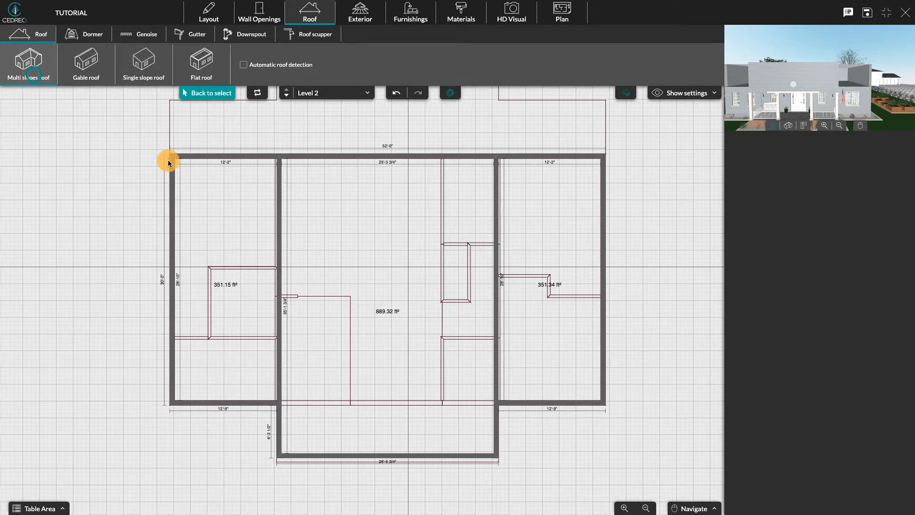
pyautogui.moveTo(169, 162); pyautogui.dragTo(493, 470)
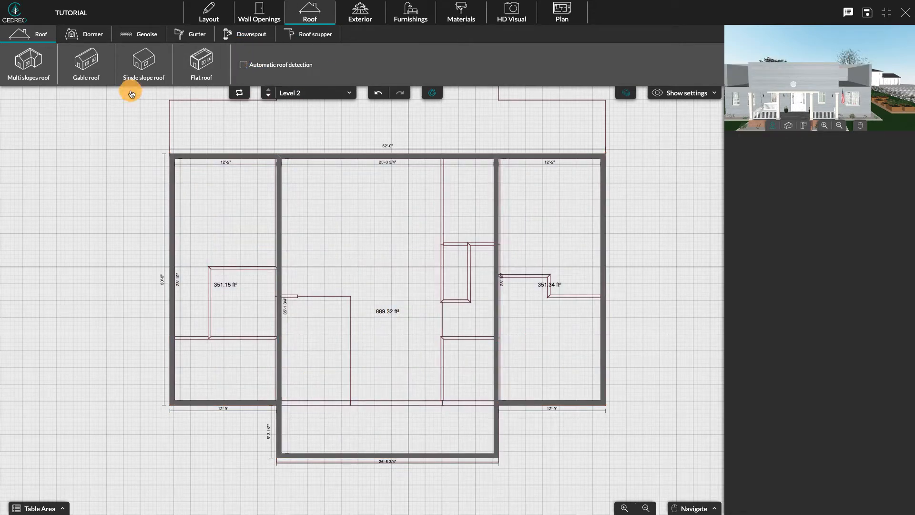
pyautogui.click(28, 63)
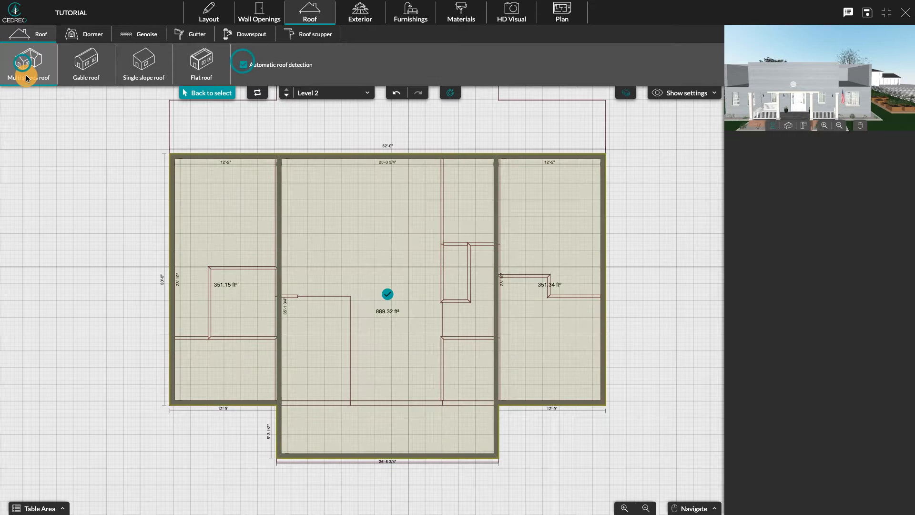
pyautogui.click(27, 62)
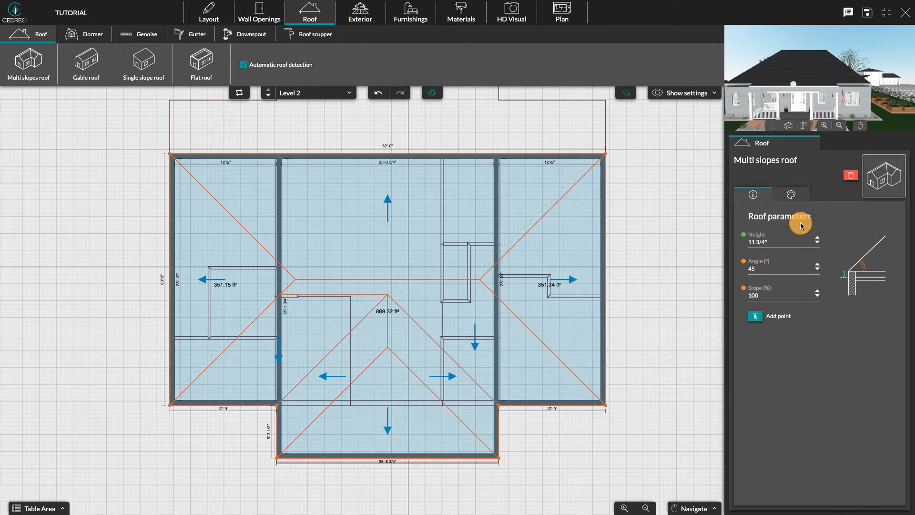
pyautogui.moveTo(800, 328)
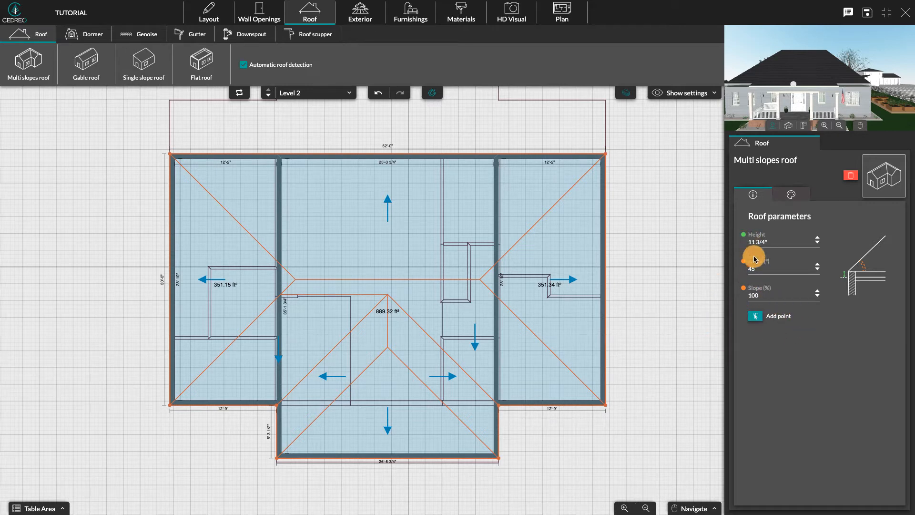
pyautogui.click(201, 63)
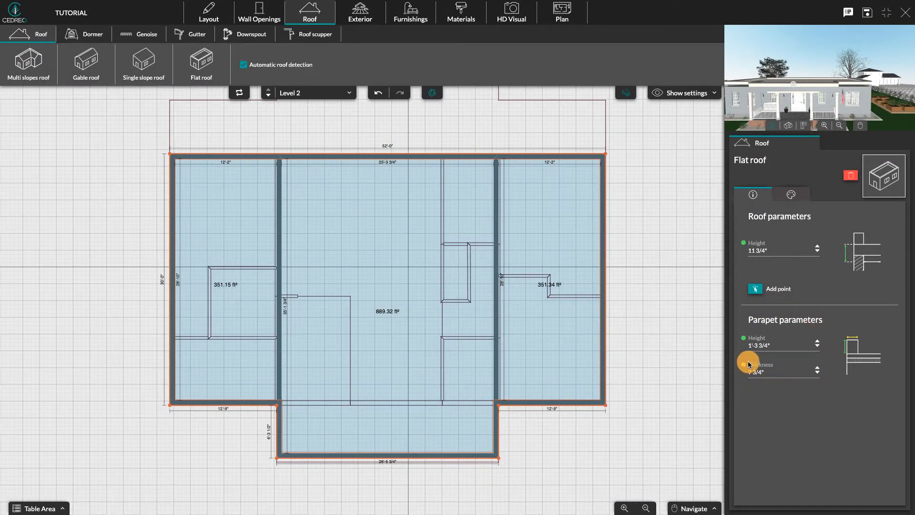
# Apply a gable roof, flip its ridge direction, then restore the multi-slope hip roof.
pyautogui.click(85, 63)
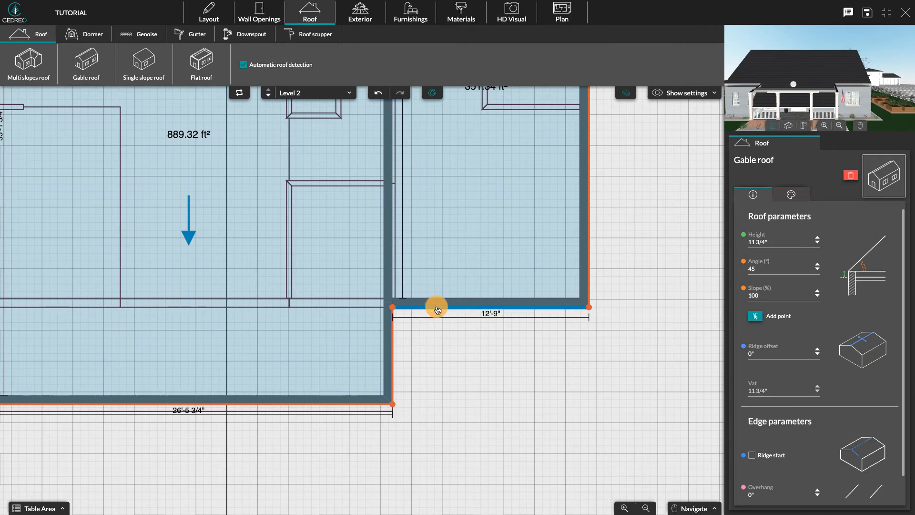
pyautogui.scroll(-3)
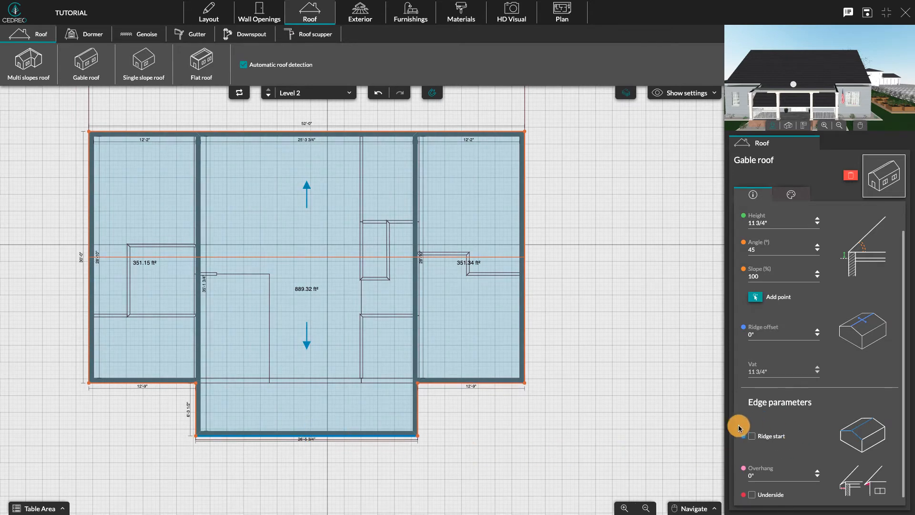
pyautogui.click(752, 436)
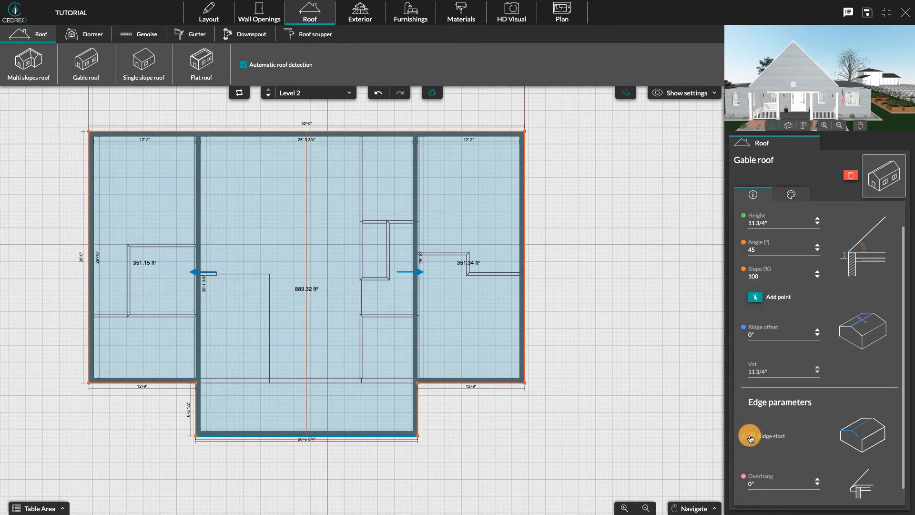
pyautogui.click(751, 435)
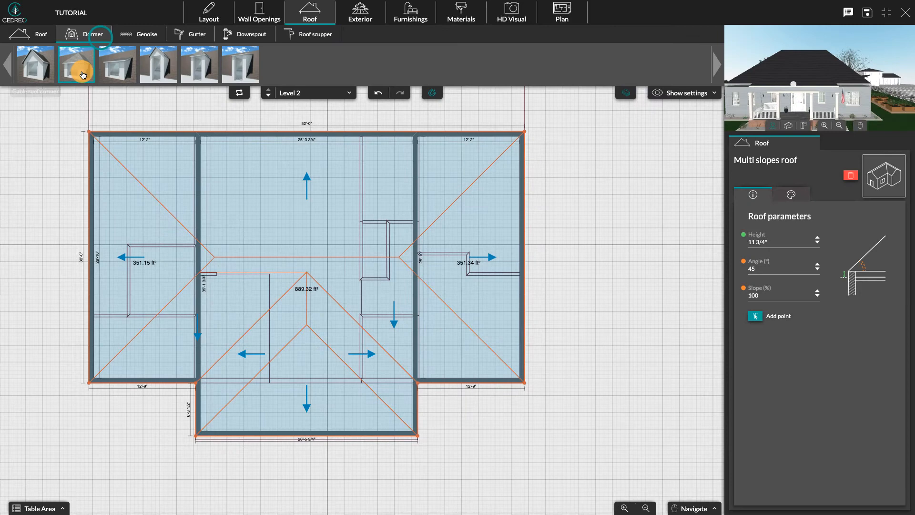
# Place shed wall dormers on the front and left edges of the hip roof.
pyautogui.click(75, 64)
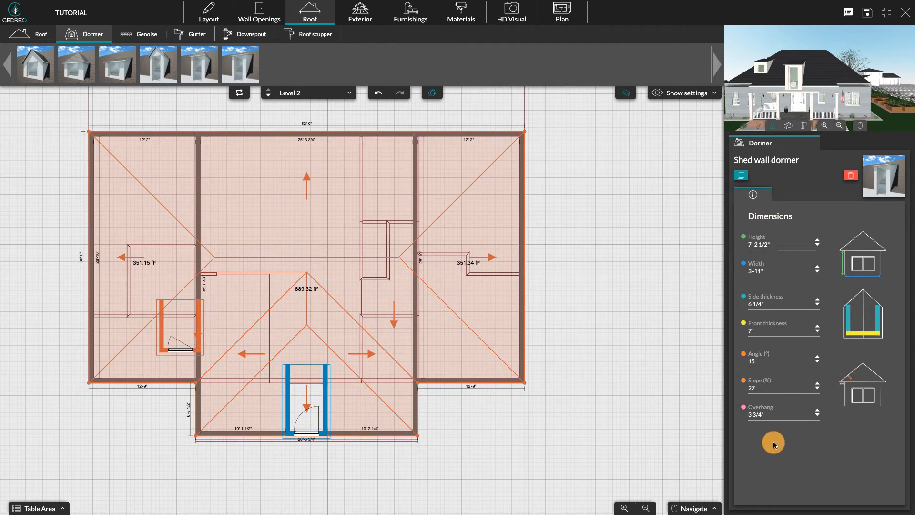
pyautogui.moveTo(703, 235)
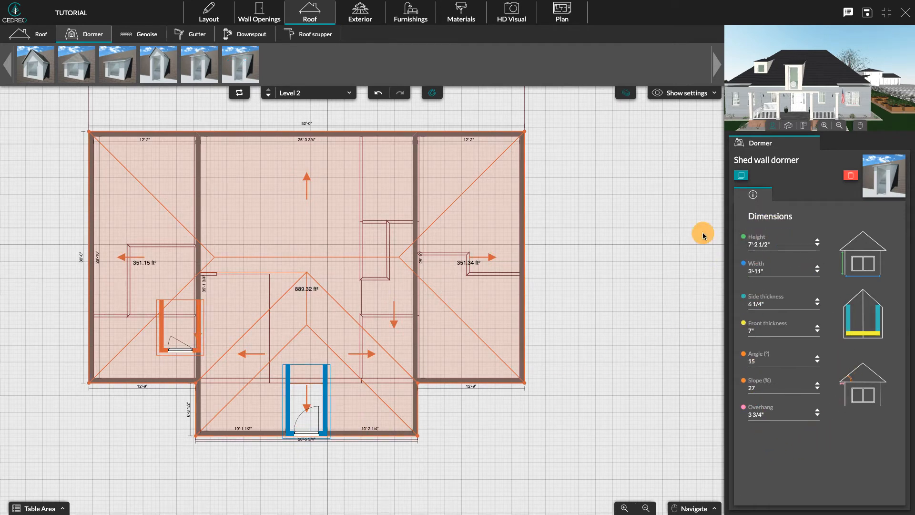
pyautogui.click(258, 12)
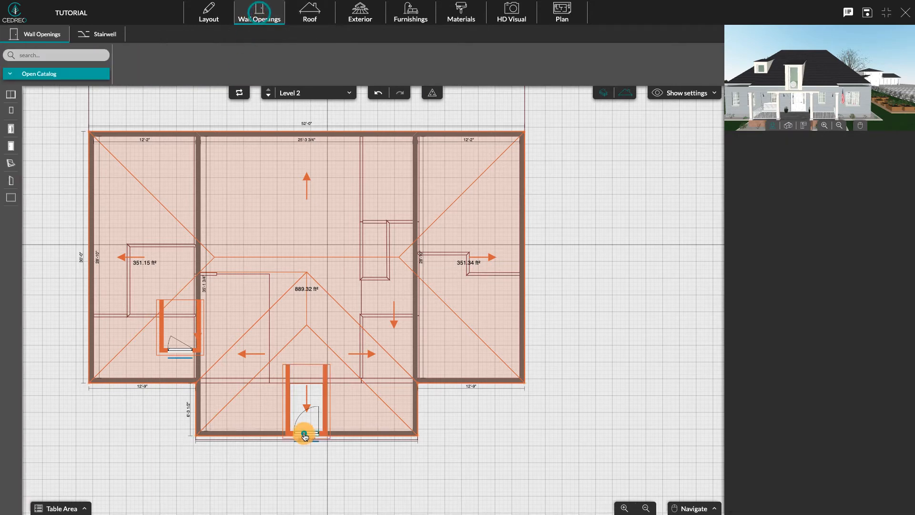
# Insert a rectangular picture window into the front dormer's wall.
pyautogui.click(39, 74)
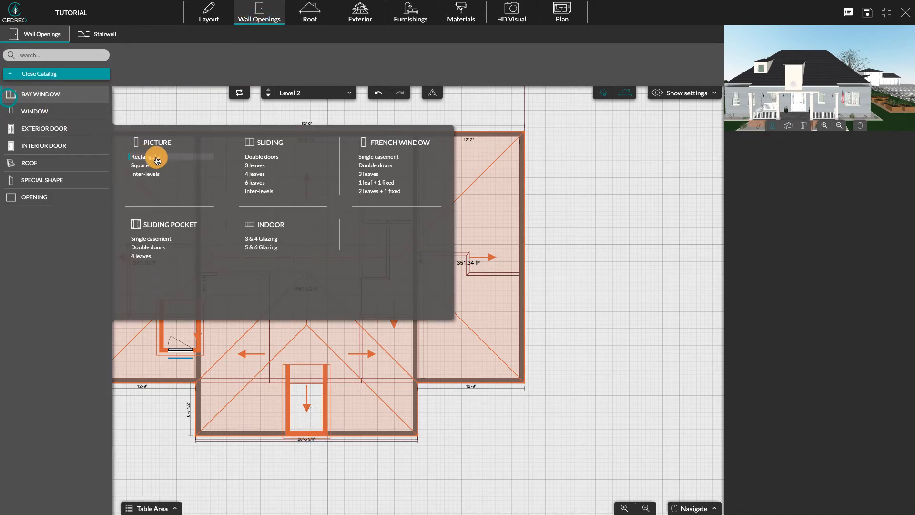
pyautogui.click(143, 156)
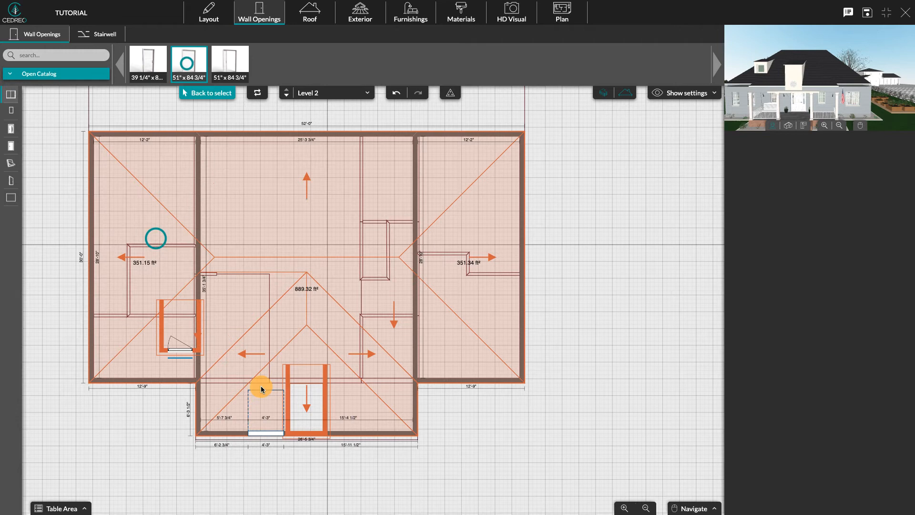
pyautogui.click(262, 389)
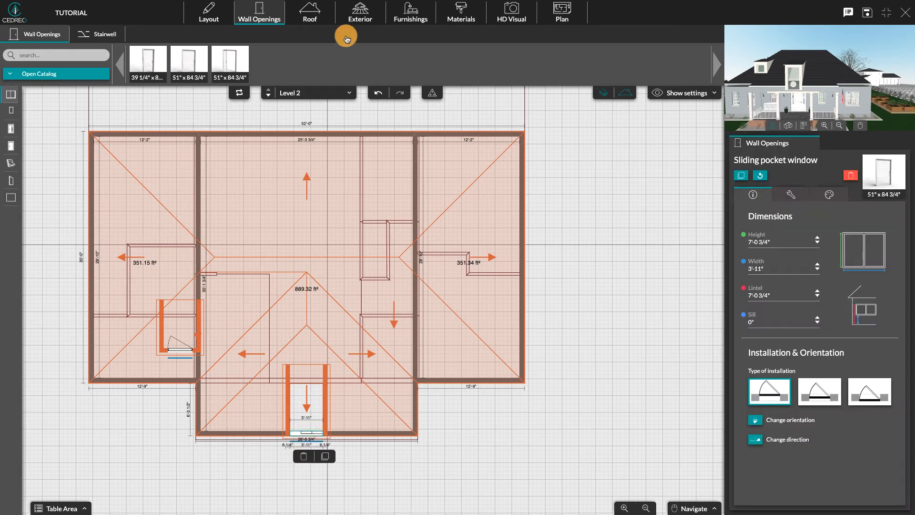
pyautogui.click(310, 12)
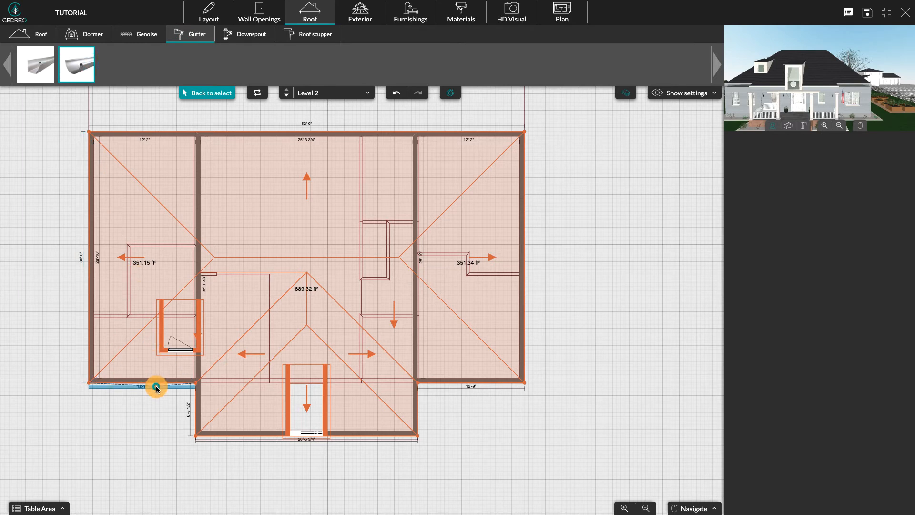
# Add a half-round gutter along the lower-left eave.
pyautogui.click(156, 387)
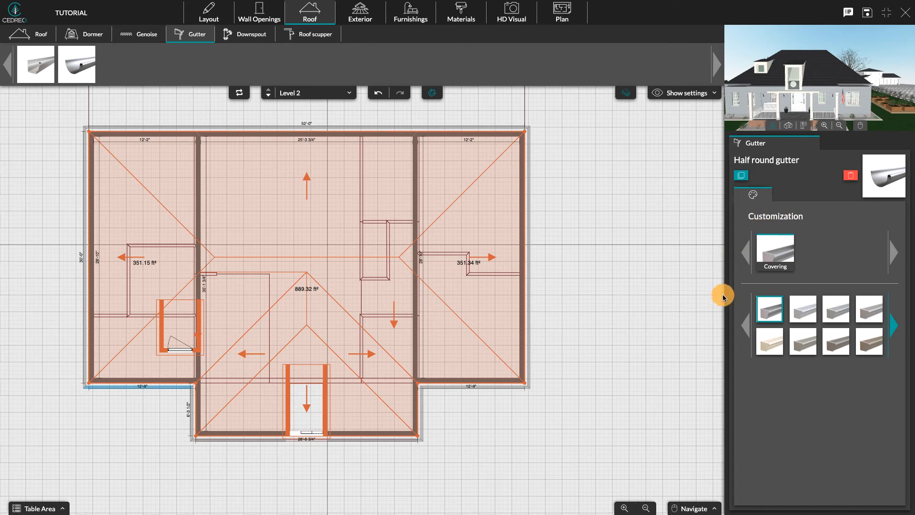
pyautogui.click(252, 33)
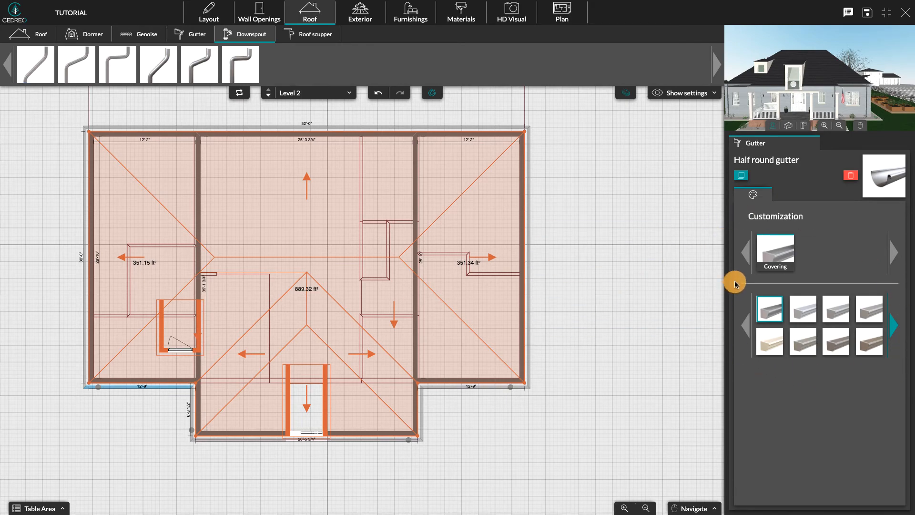
# Select the roof scupper model for the flat roof's front corner.
pyautogui.click(314, 34)
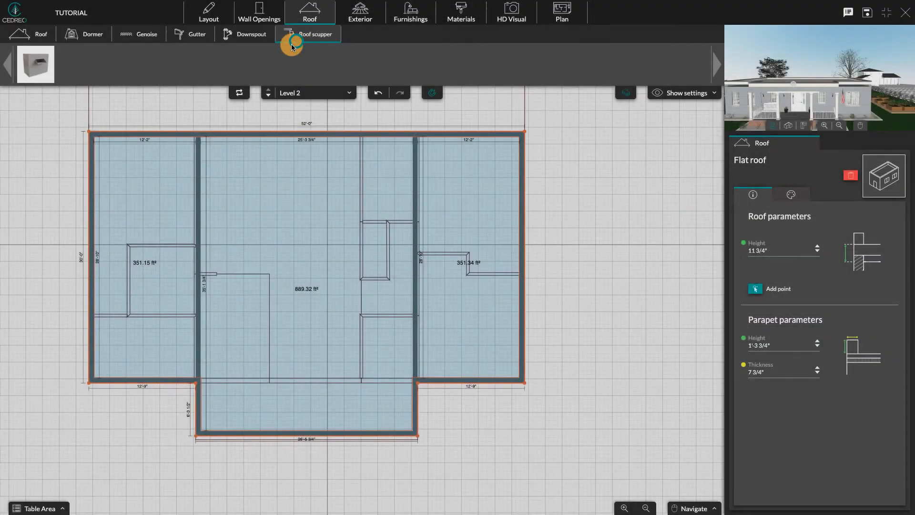
pyautogui.click(315, 34)
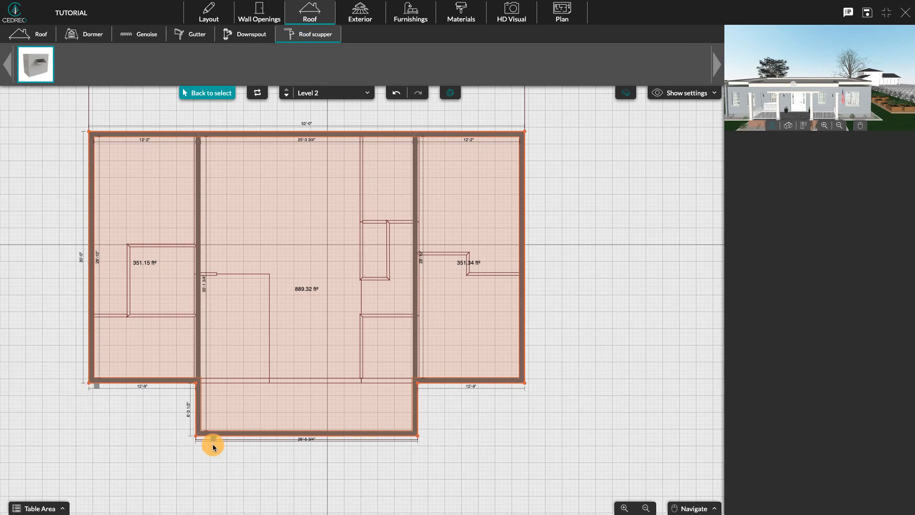